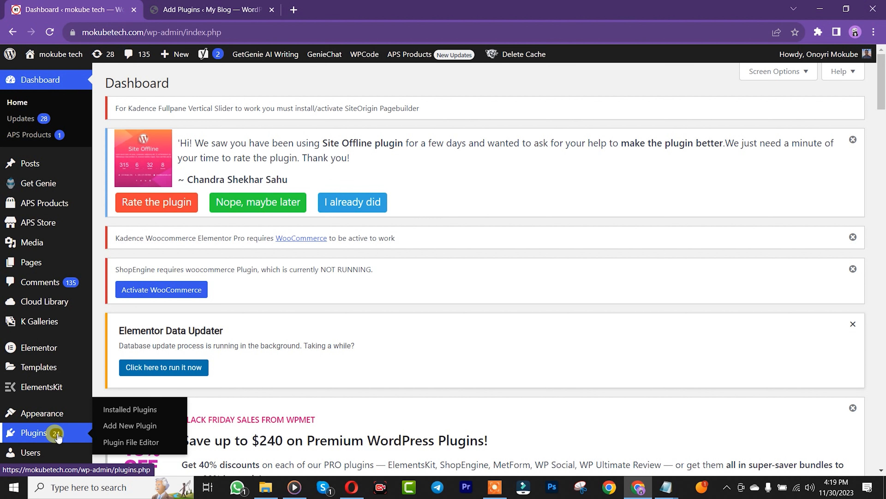
pyautogui.moveTo(130, 425)
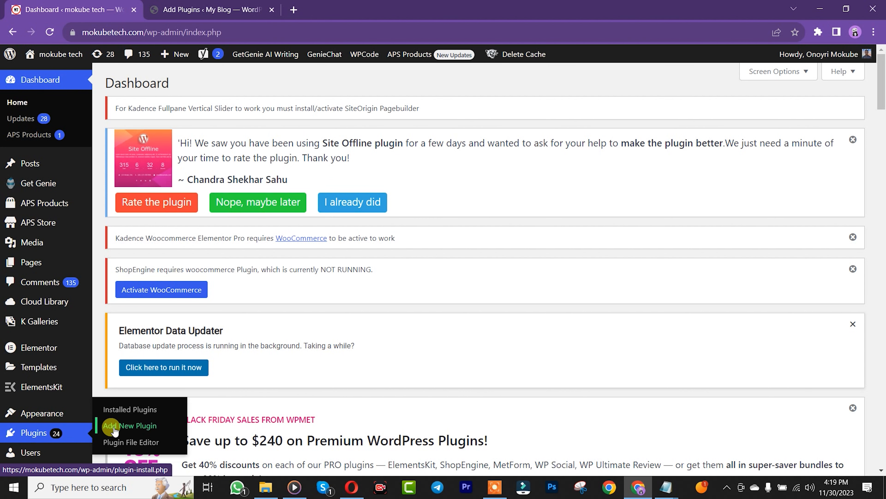
# - Go to the Add Plugins page from the admin sidebar
pyautogui.click(130, 425)
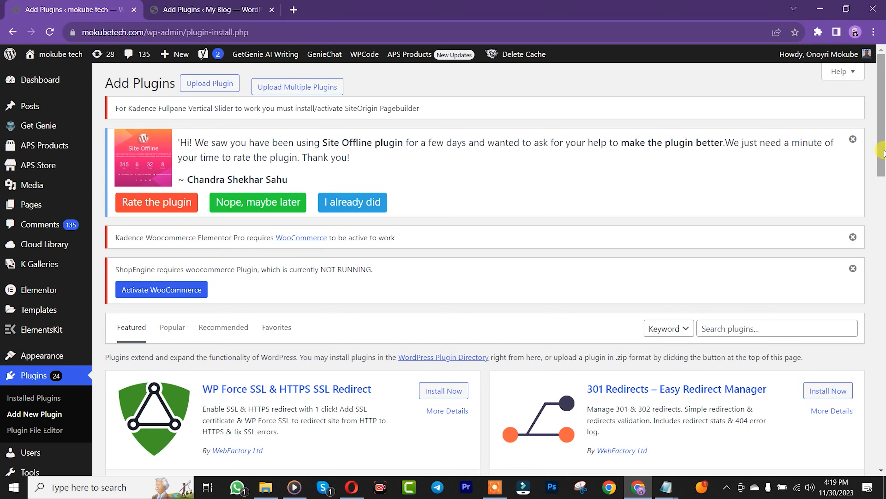
# - Search plugins for 'Contact Chat', then install and activate the Chaty chat widget plugin
pyautogui.scroll(-3)
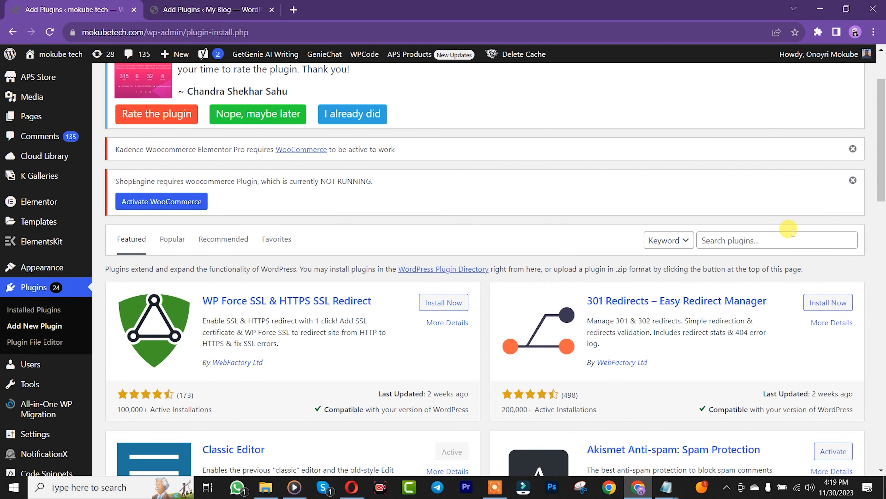
pyautogui.write('Contact Chat')
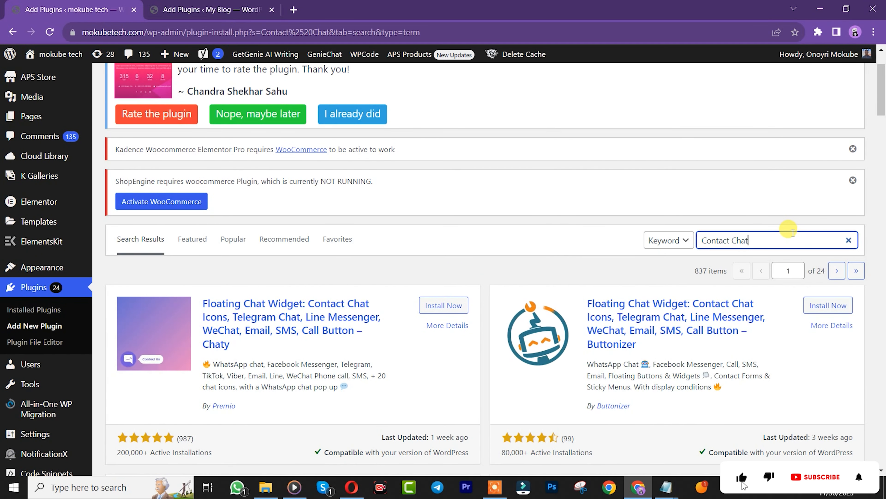
pyautogui.scroll(-3)
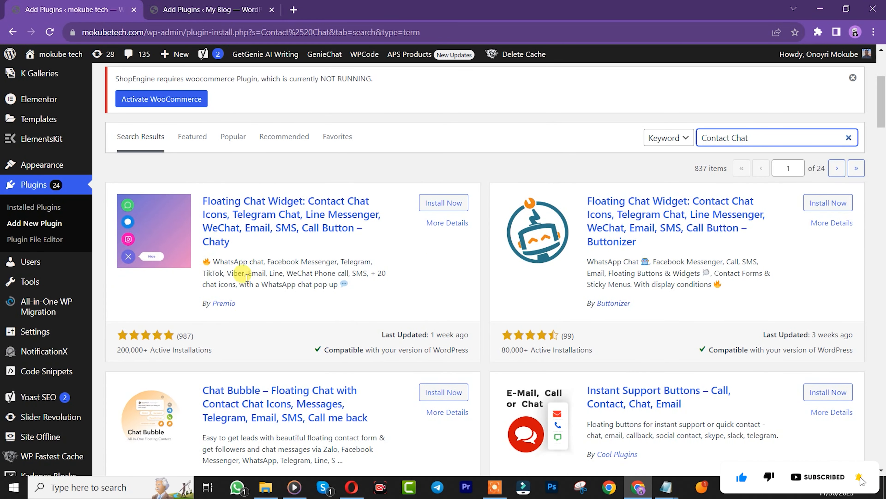
pyautogui.click(443, 203)
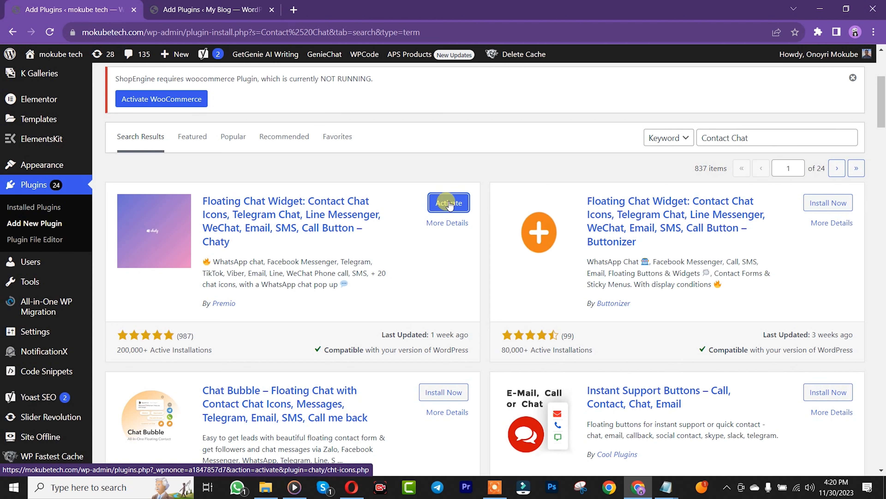
pyautogui.click(449, 202)
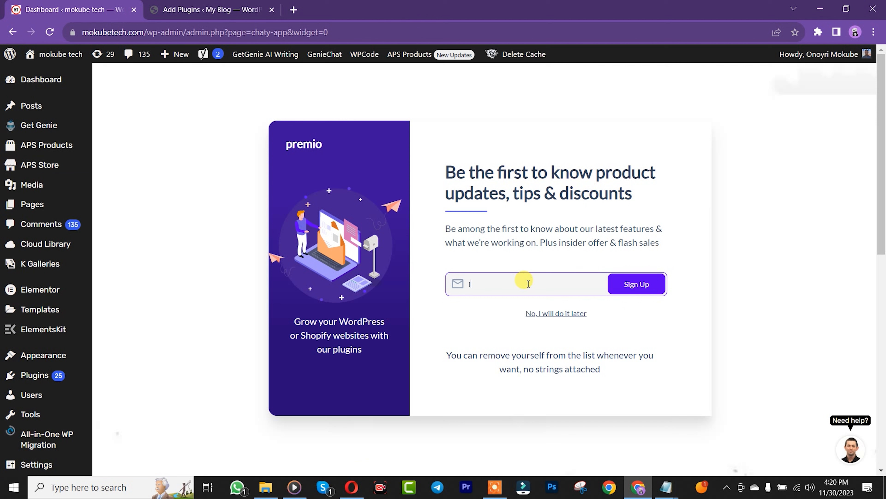
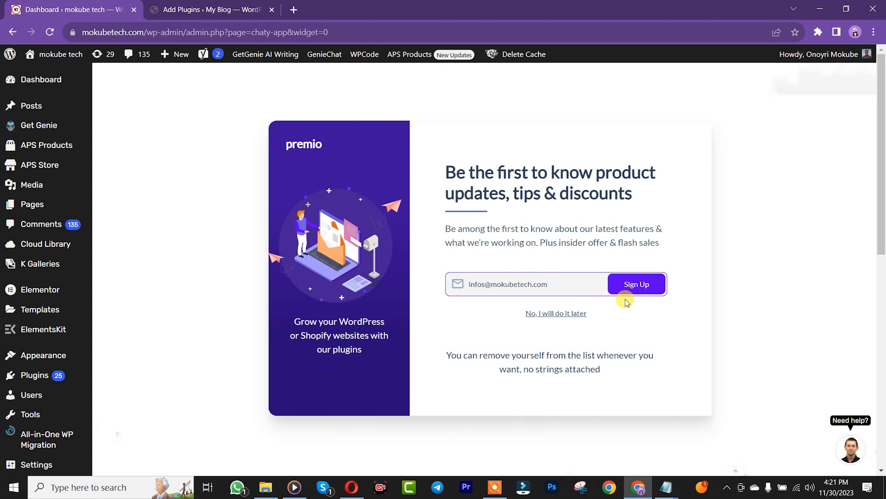
pyautogui.moveTo(508, 303)
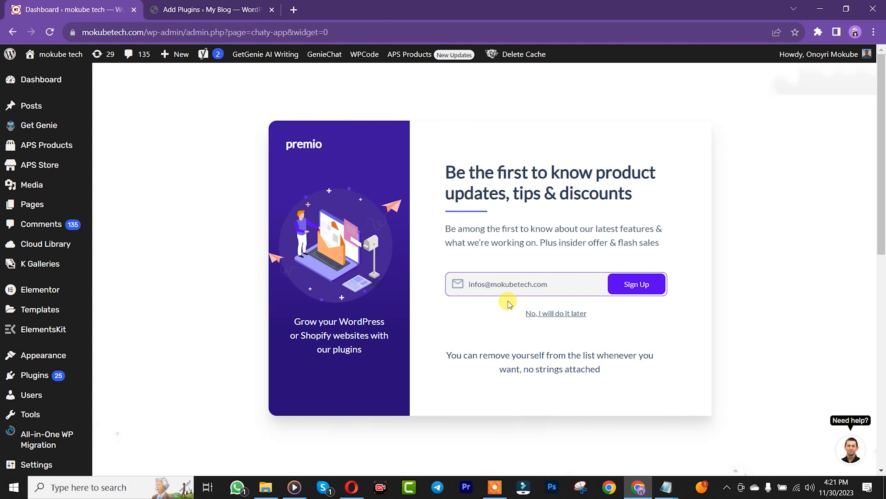
pyautogui.click(555, 312)
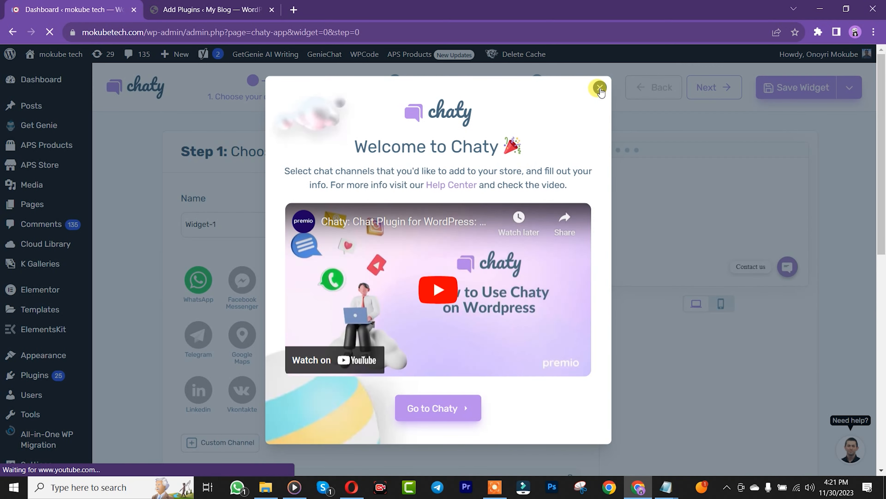
# - Dismiss the welcome popup, name the widget mokubetech and deselect the Phone channel
pyautogui.click(599, 89)
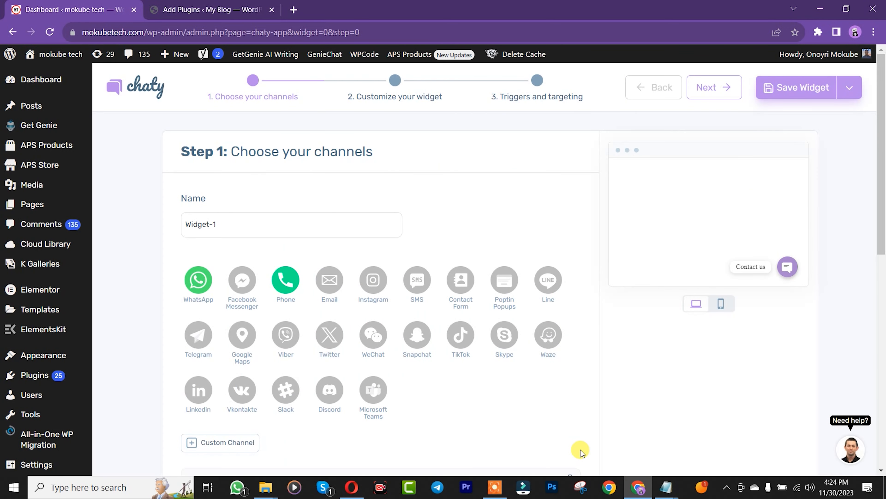
pyautogui.click(292, 224)
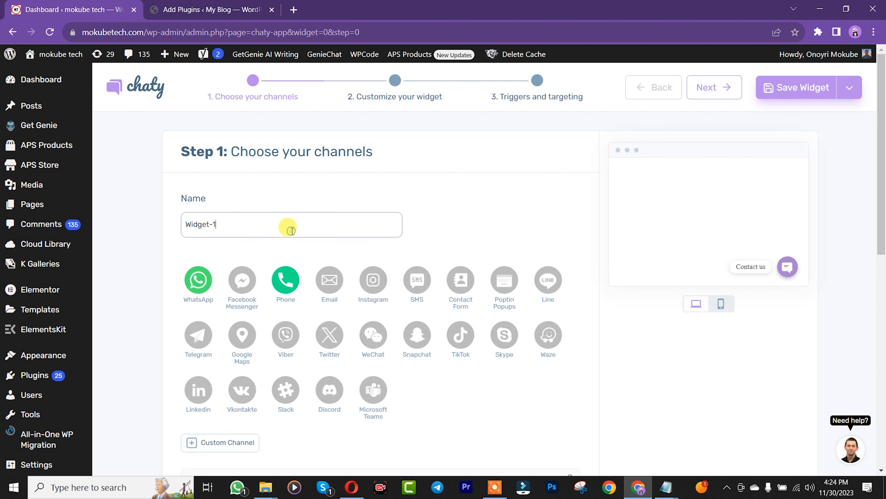
pyautogui.write('mok')
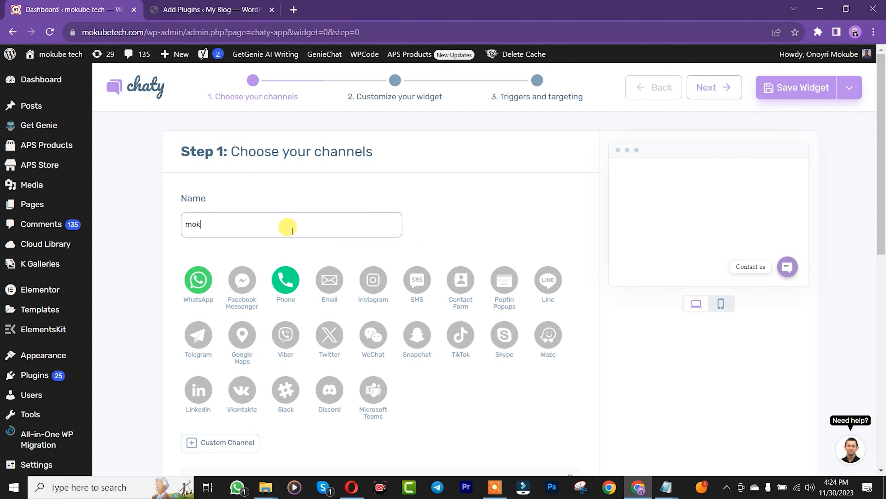
pyautogui.write('ubetech')
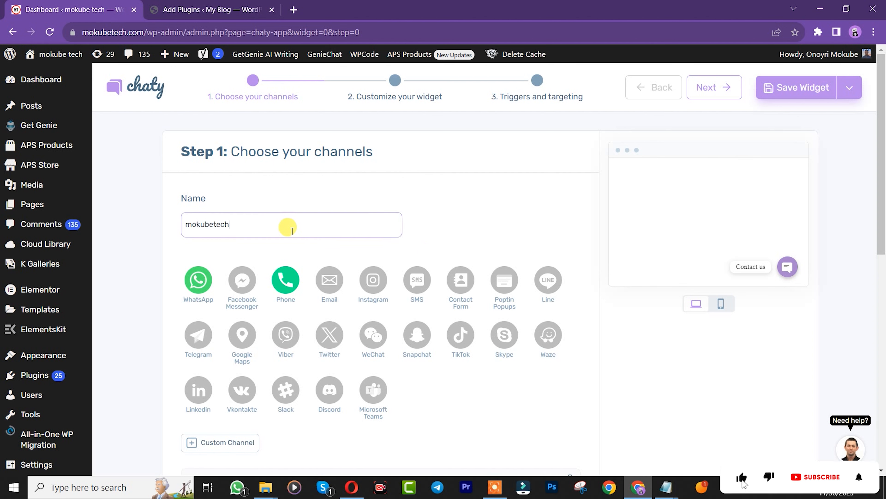
pyautogui.click(742, 477)
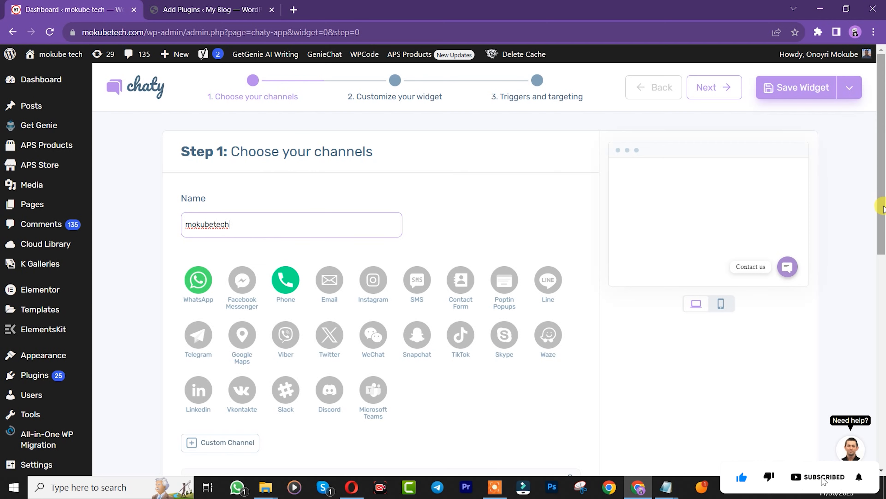
pyautogui.click(285, 220)
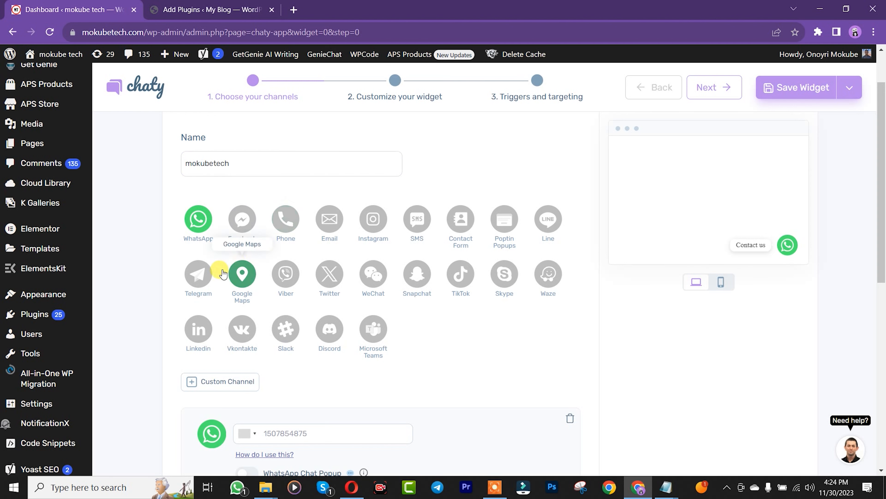
pyautogui.scroll(-3)
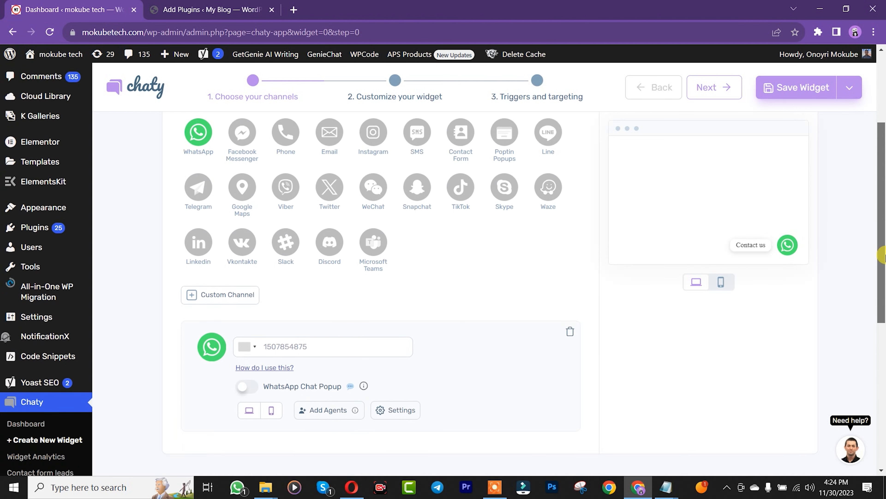
pyautogui.scroll(-3)
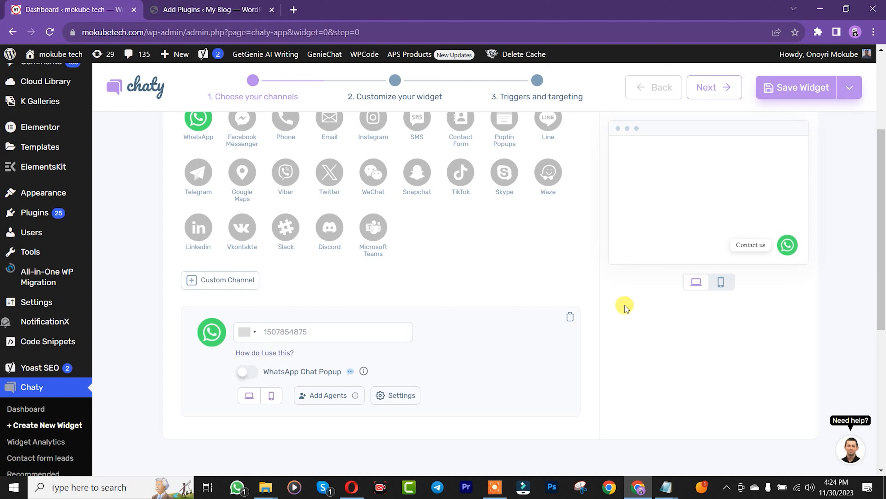
pyautogui.click(246, 332)
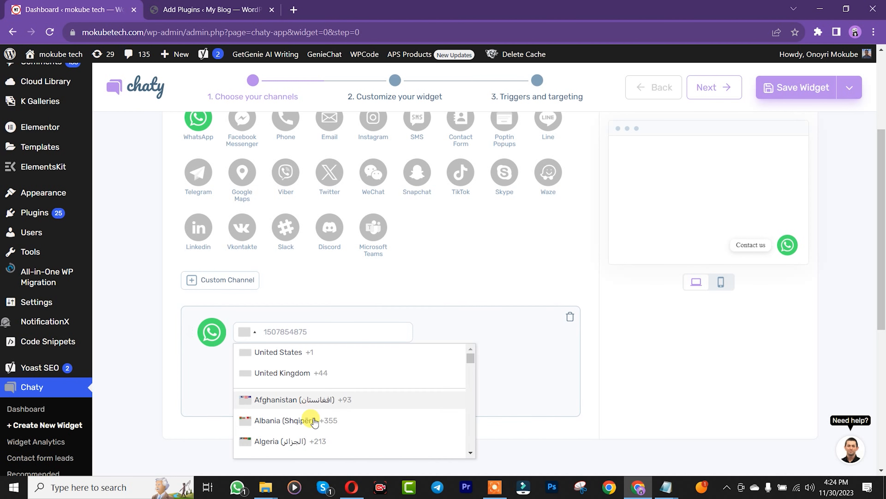
pyautogui.scroll(-3)
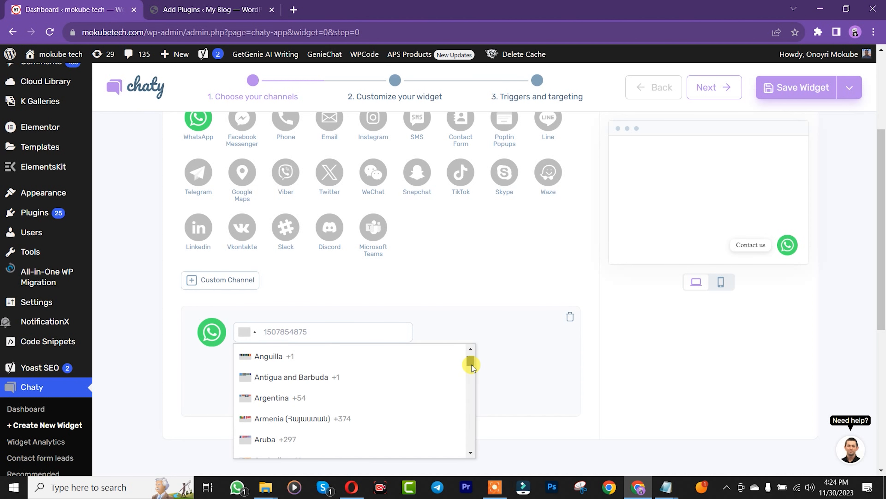
pyautogui.scroll(-3)
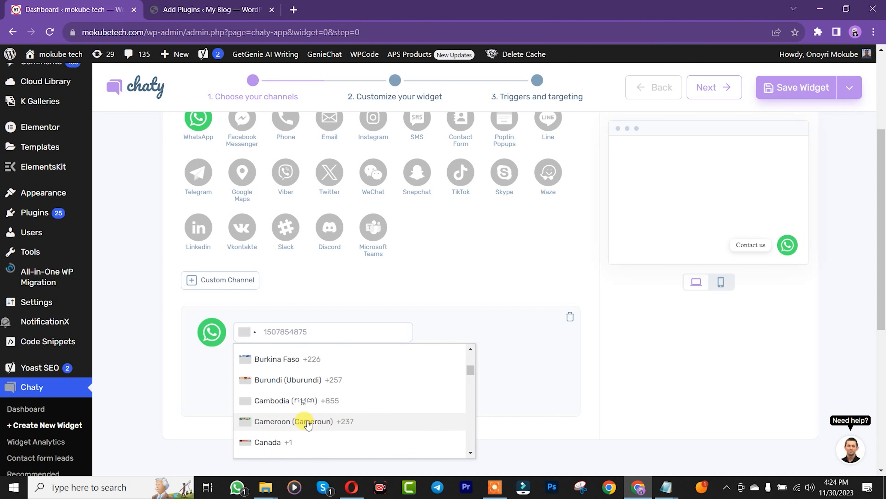
pyautogui.click(294, 421)
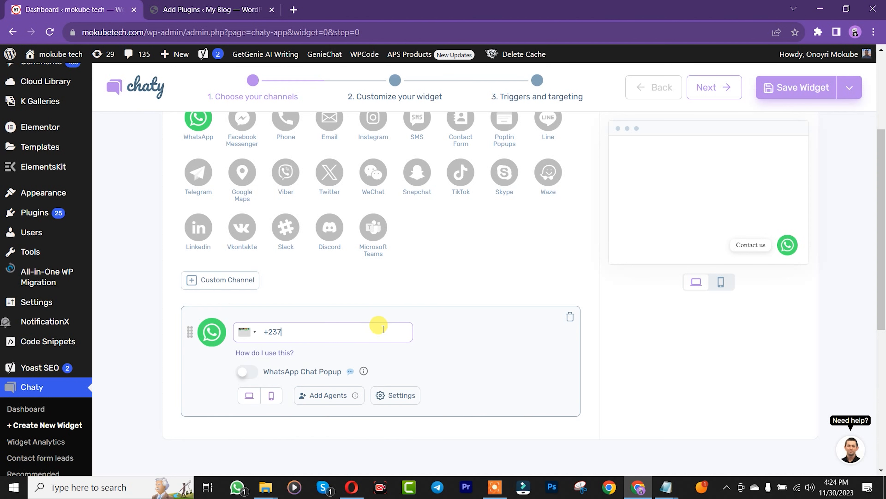
pyautogui.write('689741')
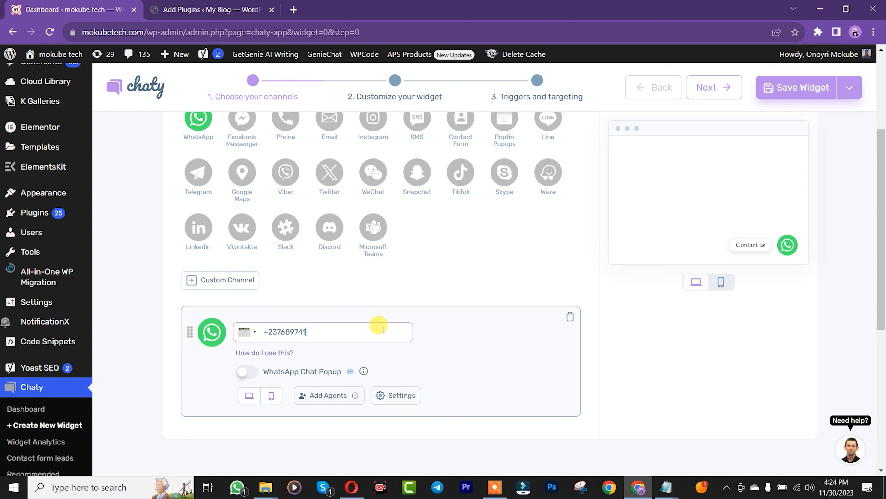
pyautogui.write('36')
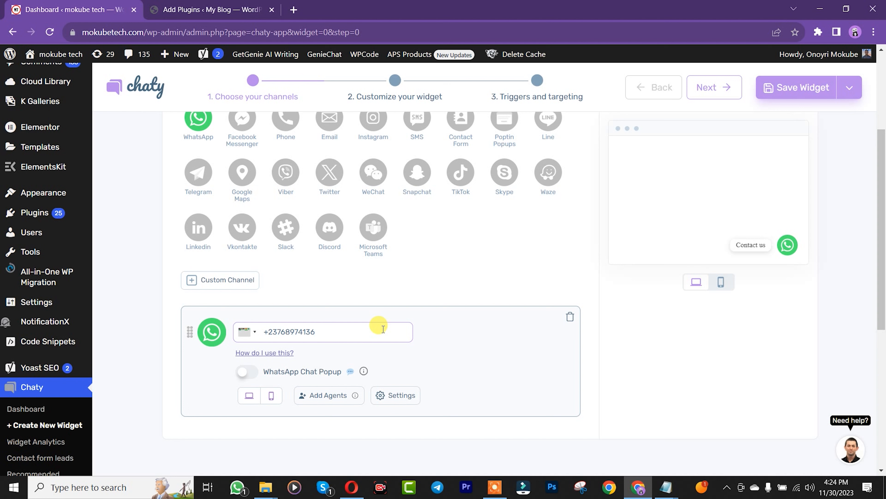
pyautogui.press('Backspace')
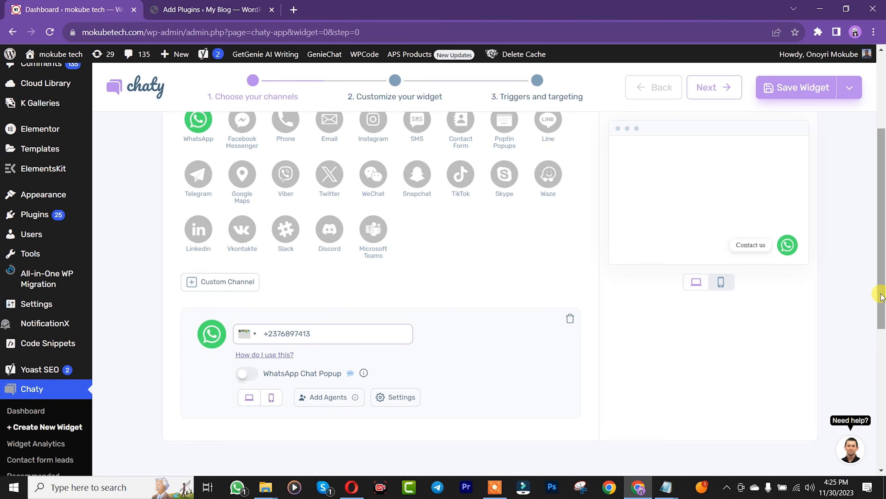
pyautogui.scroll(3)
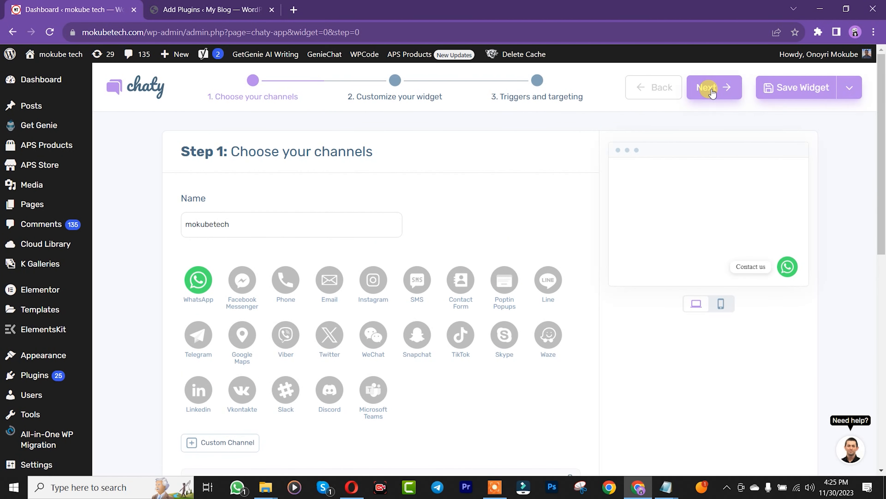
# - On Step 2, place the widget on the right and set the call to action to 'Contact us help'
pyautogui.click(714, 87)
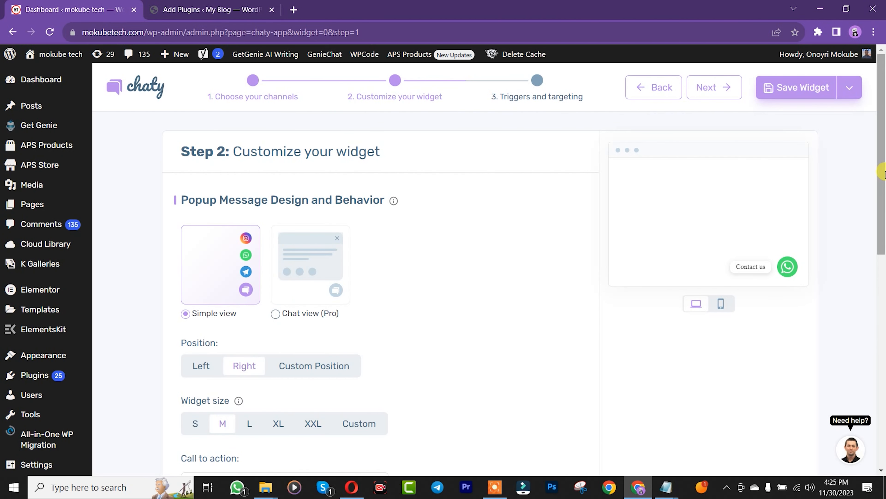
pyautogui.scroll(-3)
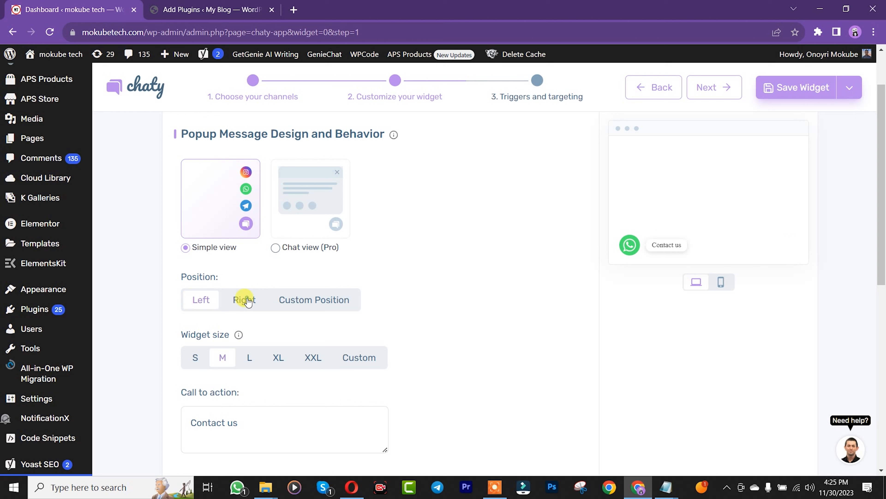
pyautogui.click(243, 299)
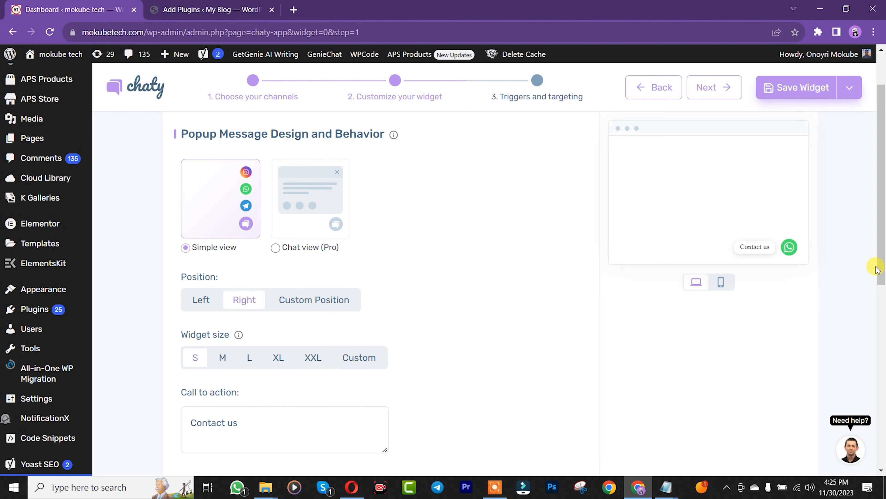
pyautogui.scroll(-3)
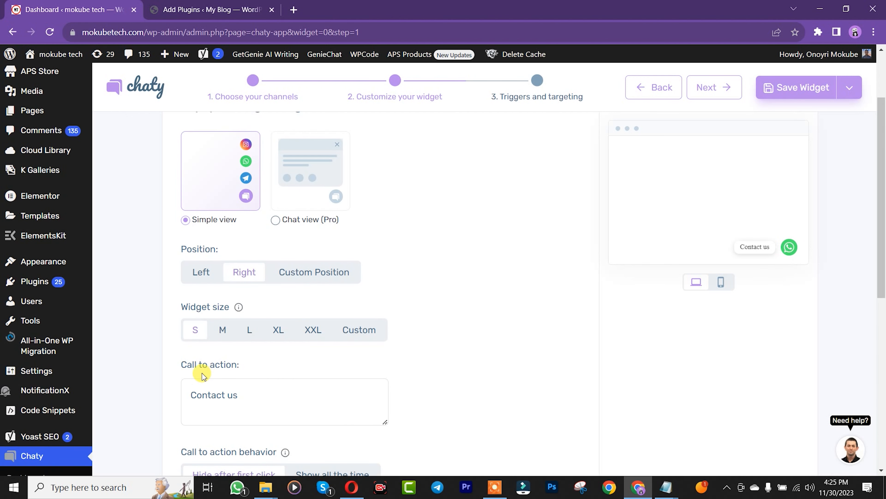
pyautogui.moveTo(202, 373)
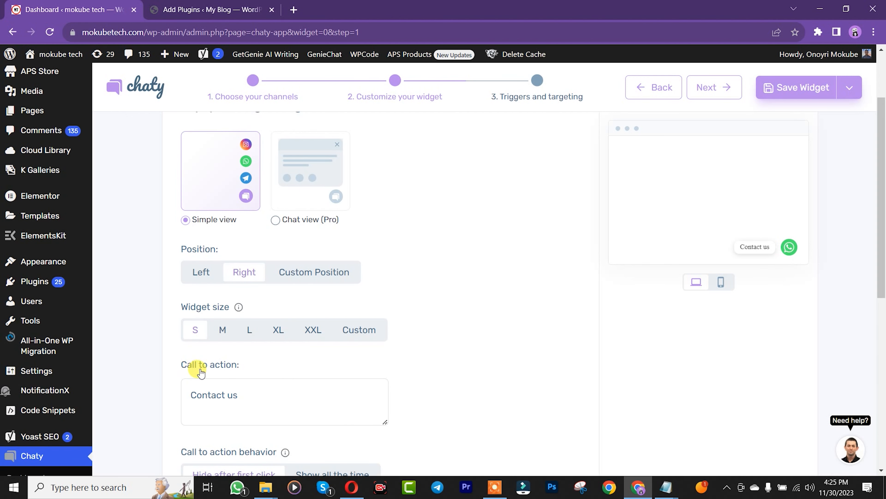
pyautogui.write('h')
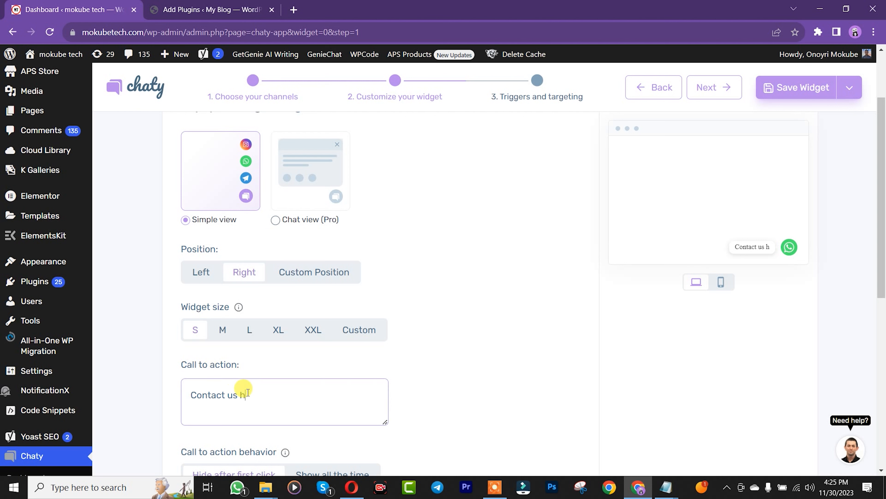
pyautogui.press('Backspace')
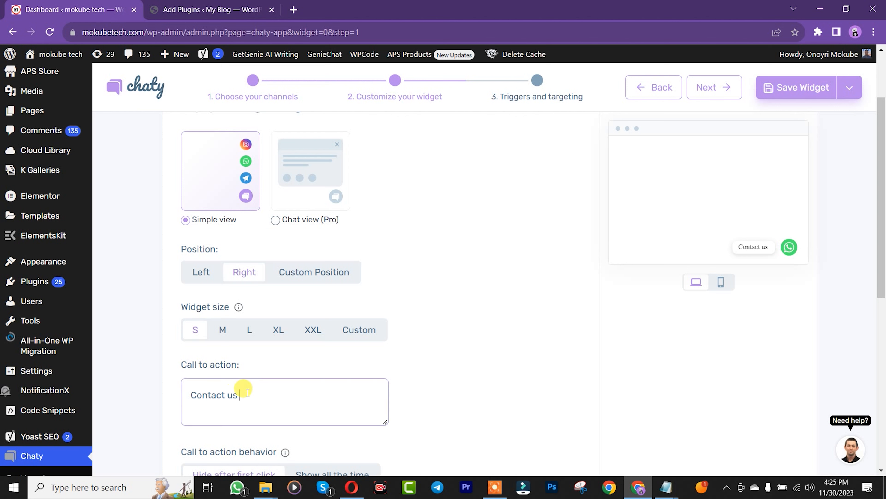
pyautogui.write('he')
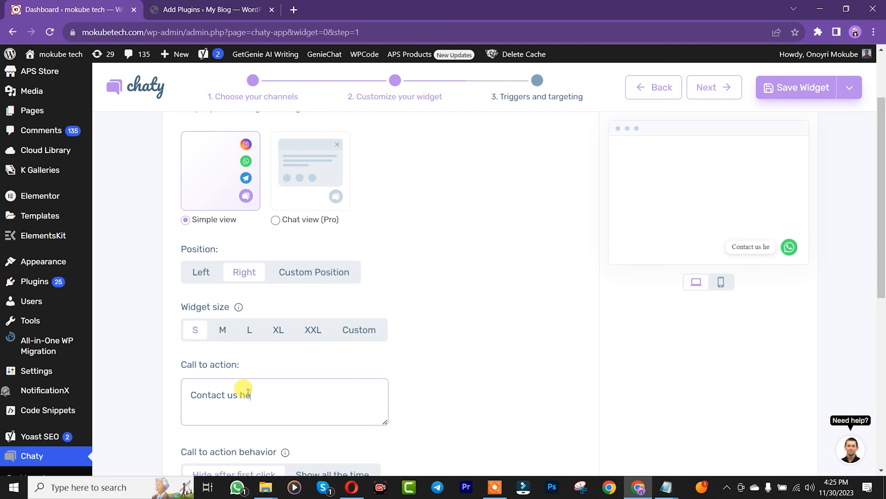
pyautogui.write('lp')
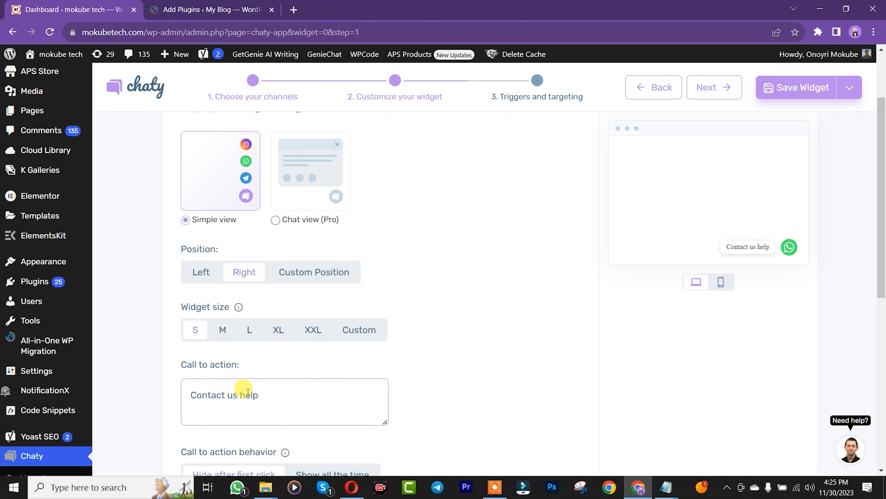
# - Give the call to action black text on a red background
pyautogui.scroll(-3)
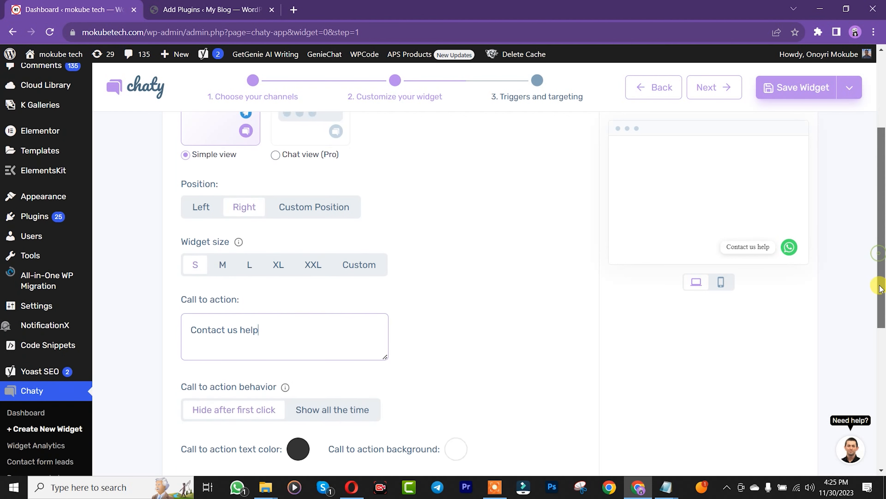
pyautogui.scroll(-3)
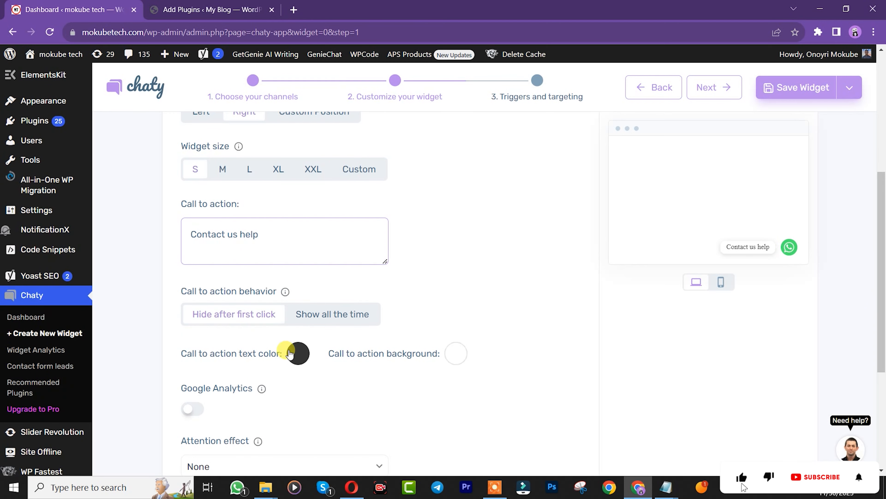
pyautogui.click(298, 352)
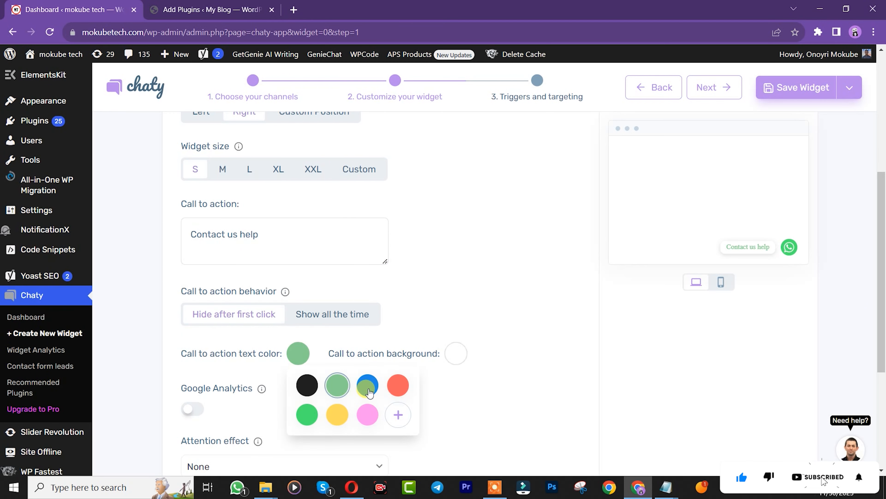
pyautogui.click(366, 413)
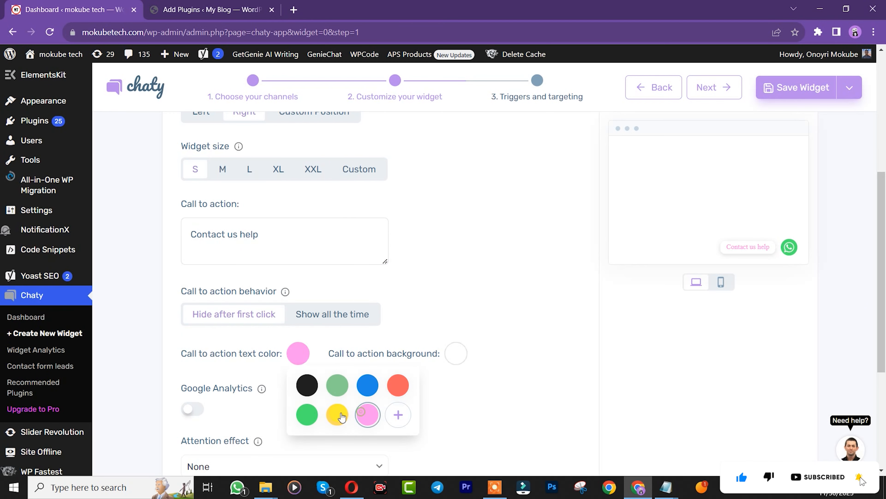
pyautogui.click(307, 385)
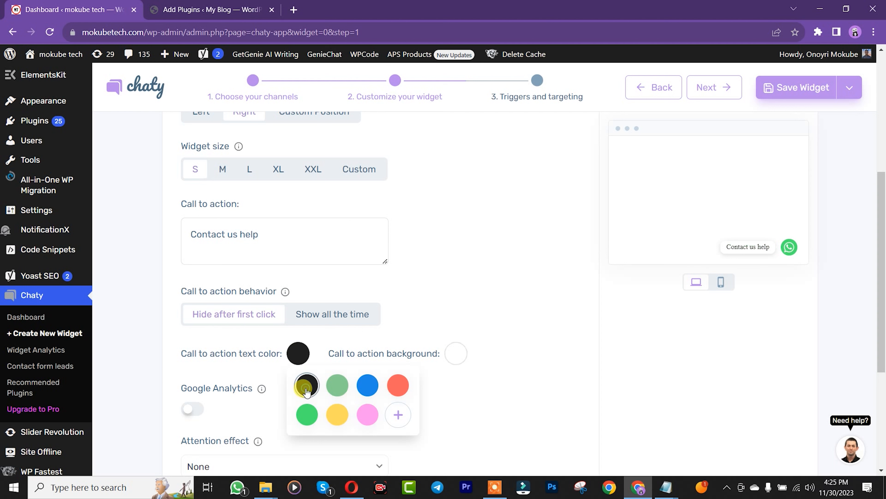
pyautogui.click(456, 353)
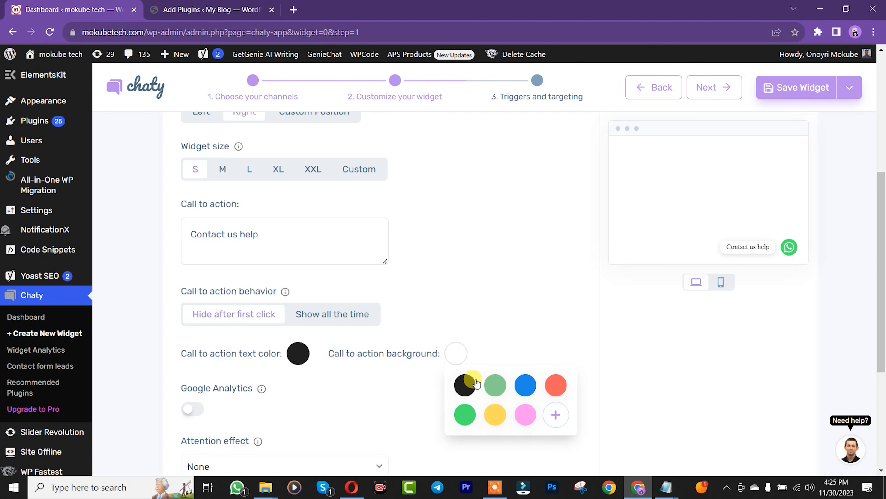
pyautogui.click(494, 385)
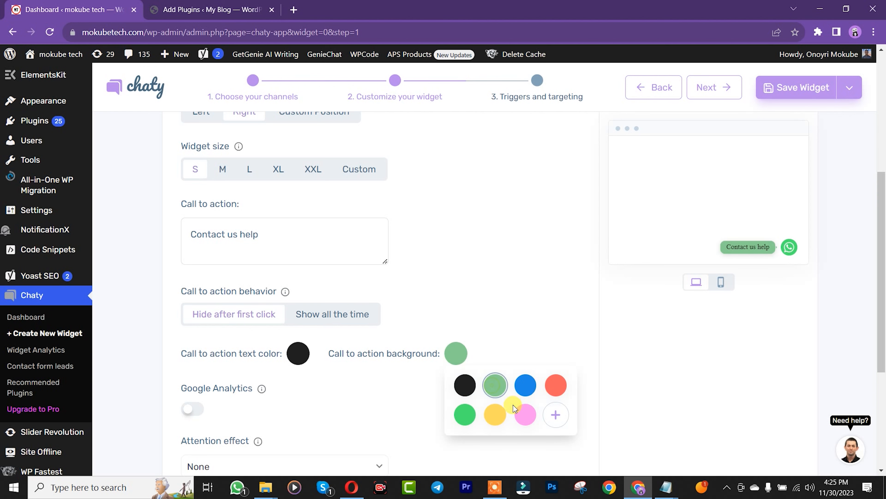
pyautogui.click(555, 385)
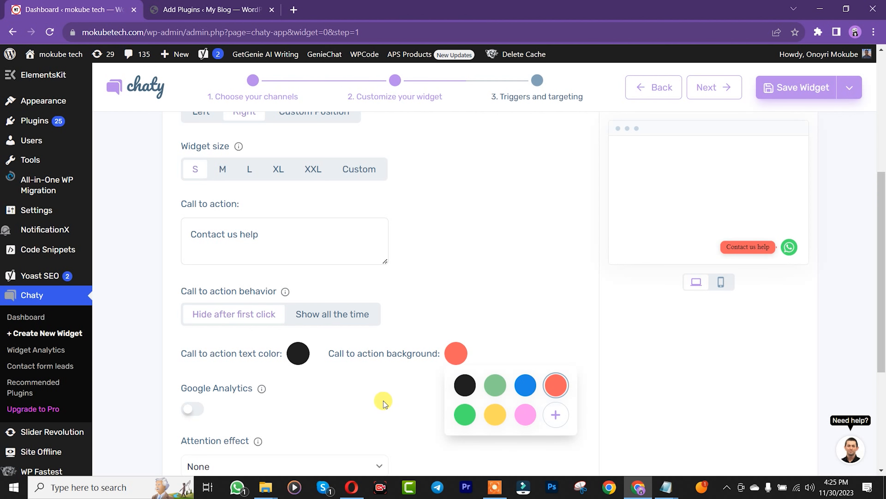
# - Set the widget's attention effect to Bounce
pyautogui.scroll(-3)
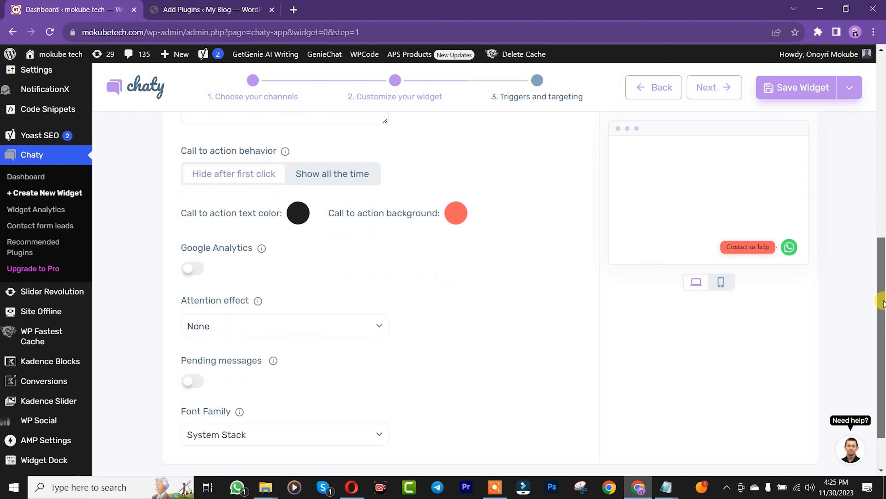
pyautogui.click(284, 326)
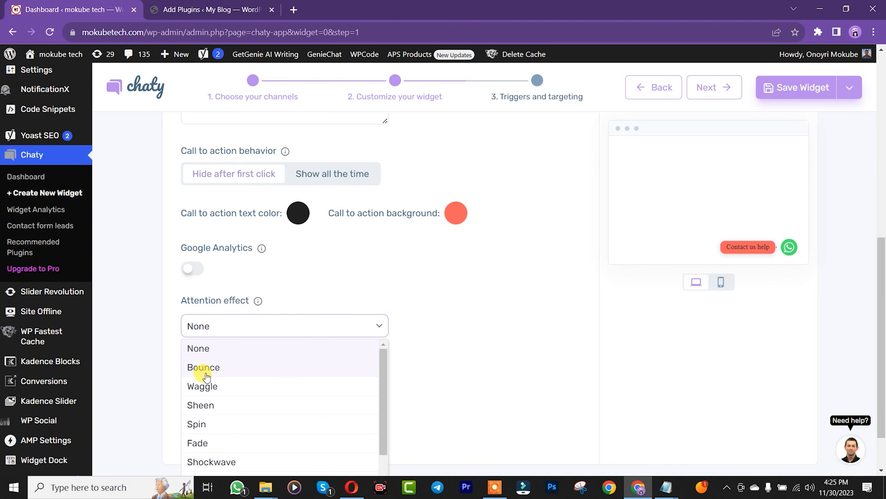
pyautogui.click(203, 367)
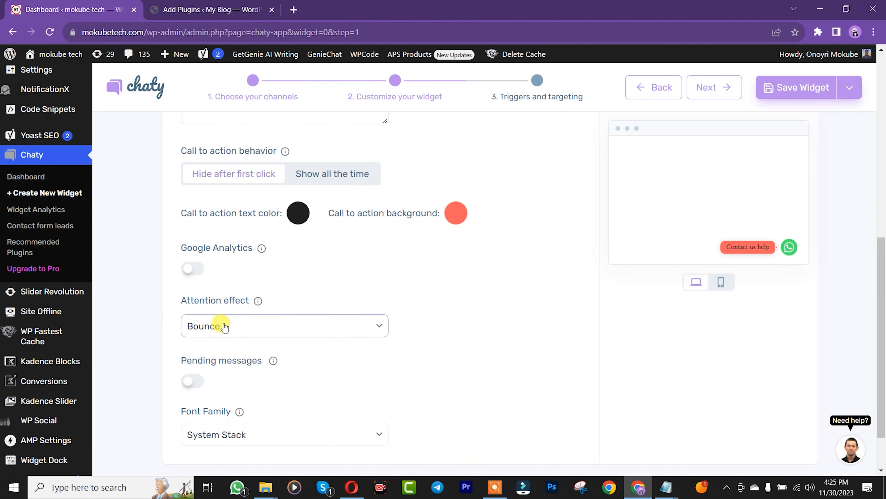
pyautogui.click(285, 325)
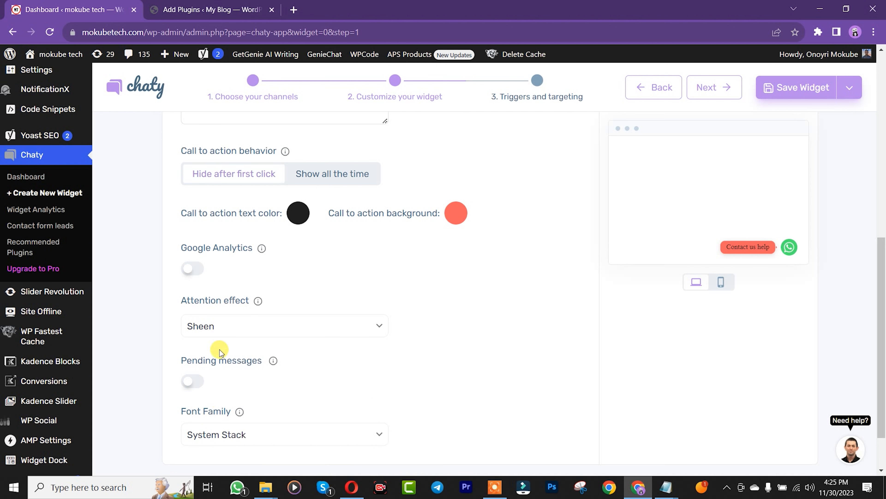
pyautogui.click(284, 325)
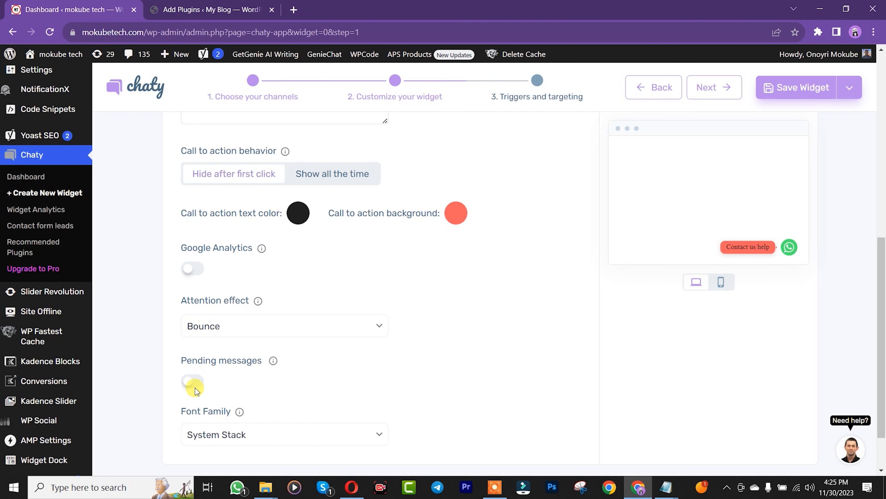
# - Try the pending messages badge with a green number, then switch it back off
pyautogui.click(192, 383)
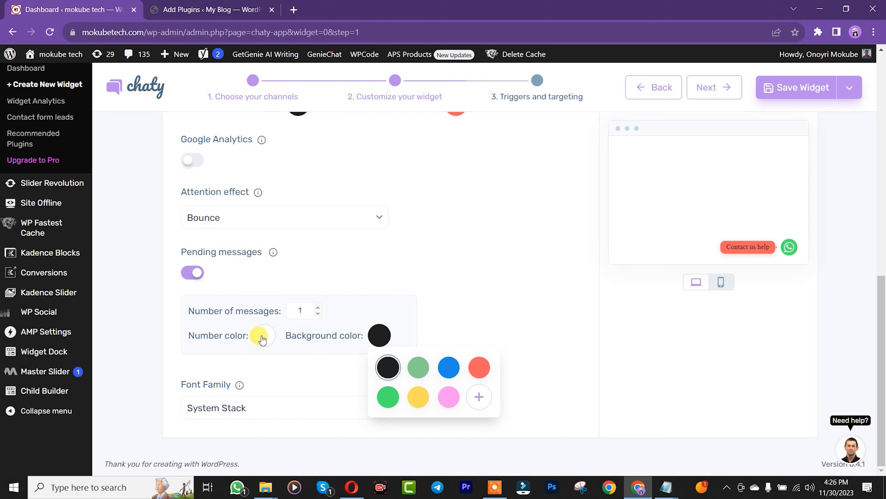
pyautogui.click(304, 368)
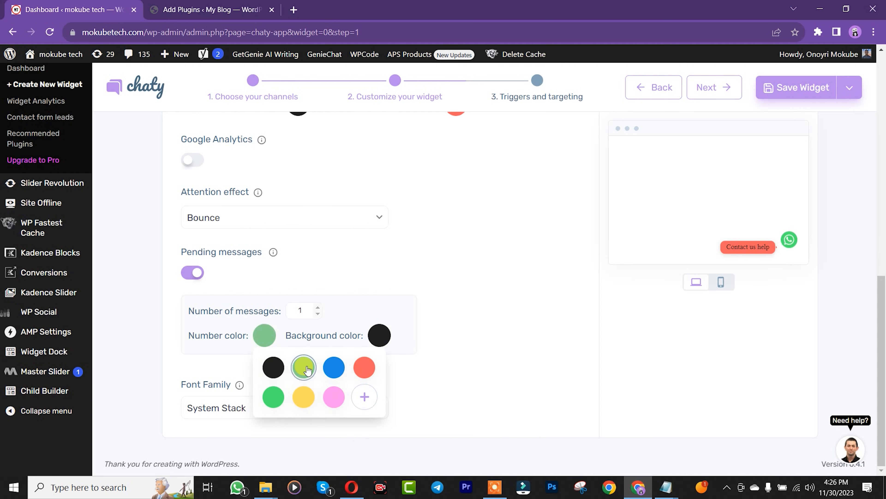
pyautogui.click(477, 347)
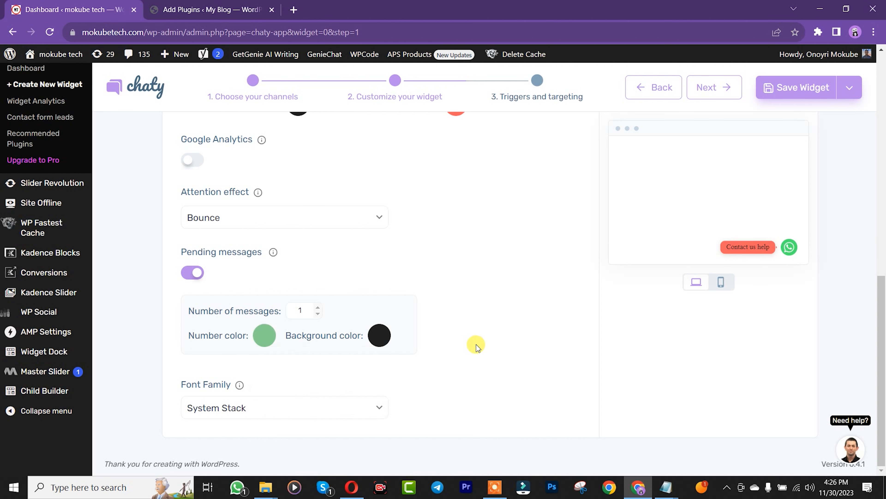
pyautogui.click(192, 273)
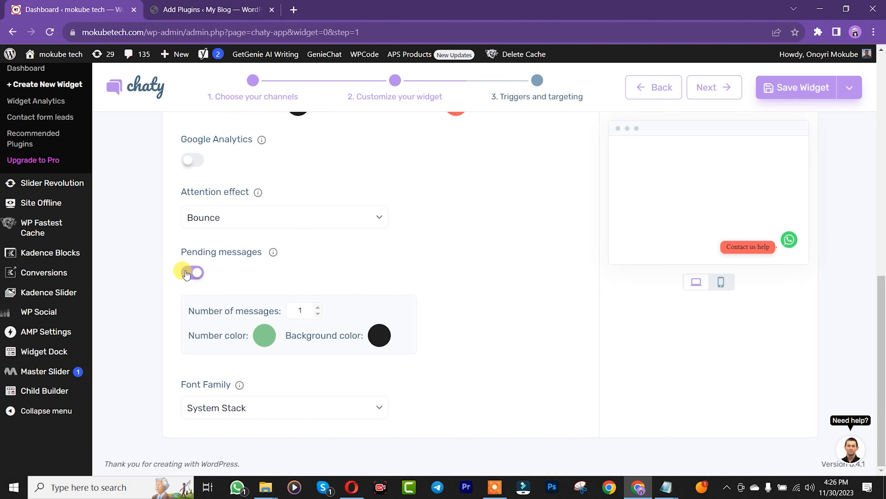
pyautogui.click(192, 272)
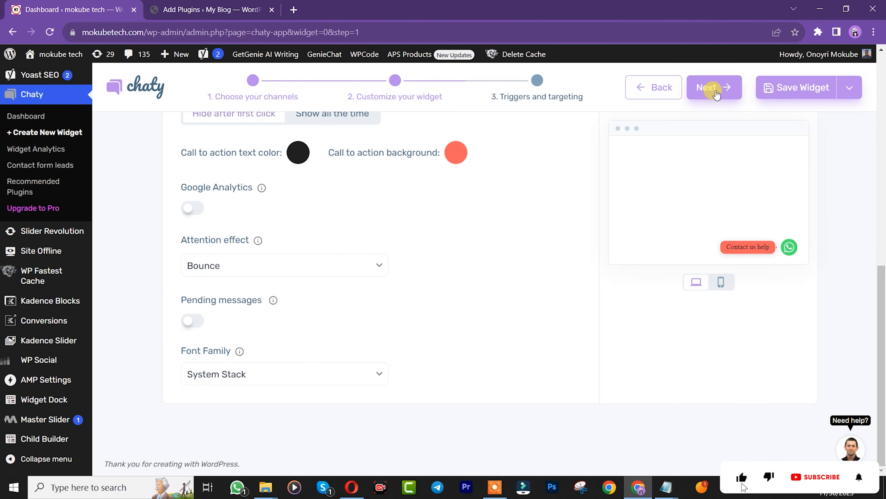
# - On Triggers and targeting, add then remove a Show on pages rule
pyautogui.click(714, 87)
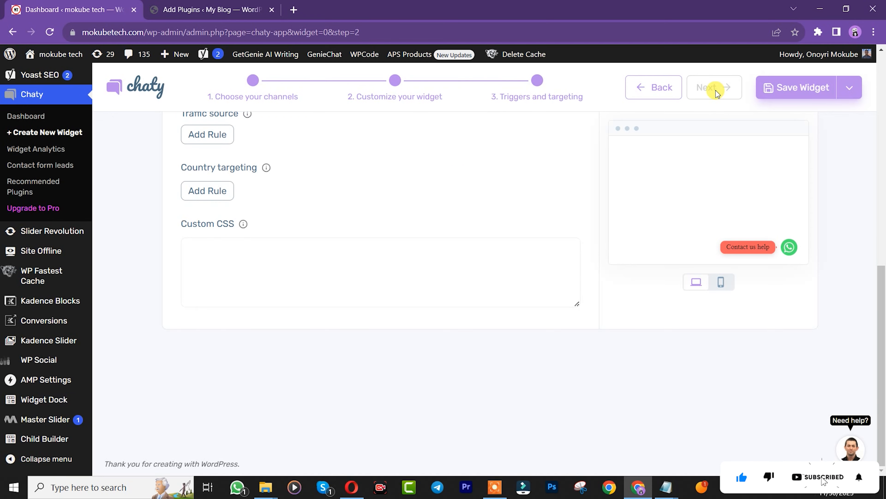
pyautogui.scroll(3)
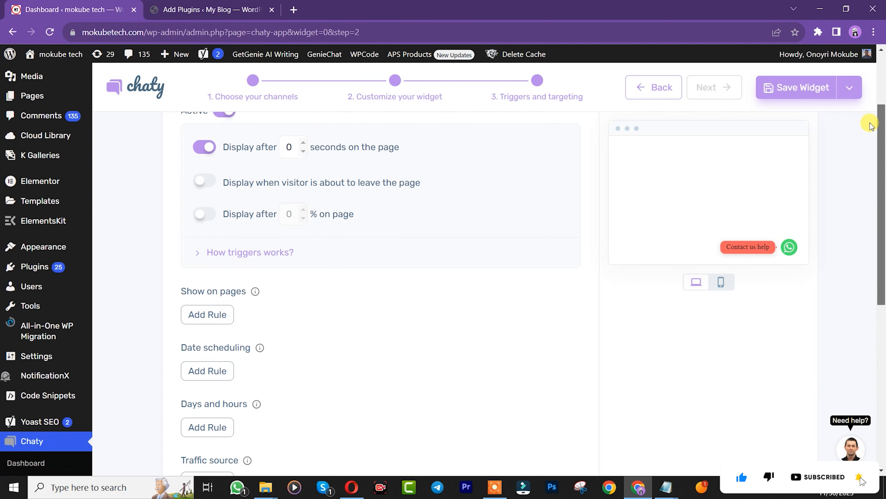
pyautogui.scroll(-3)
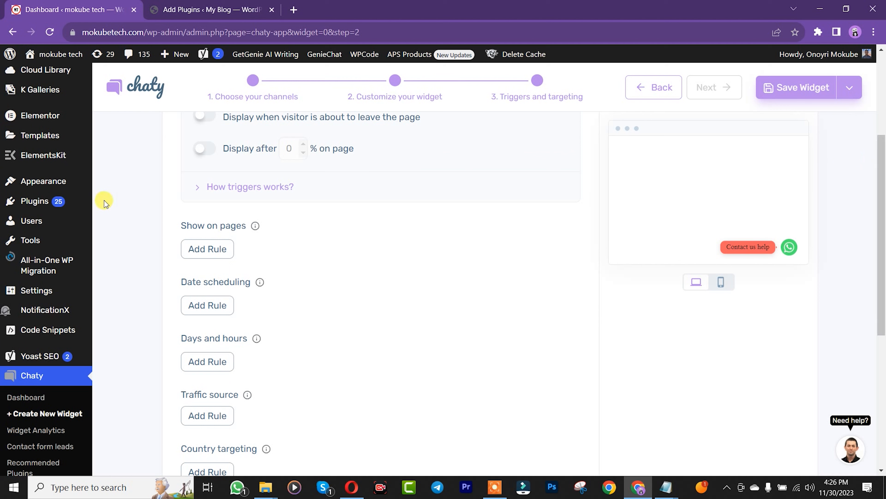
pyautogui.click(207, 248)
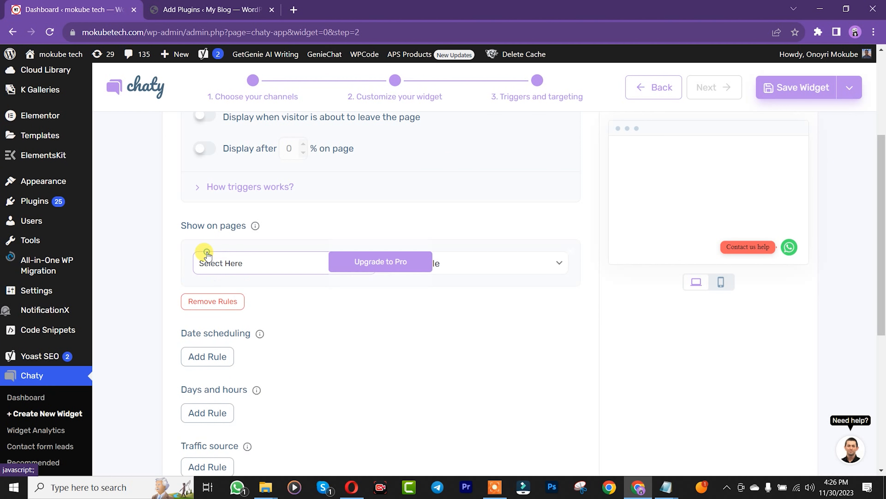
pyautogui.moveTo(241, 287)
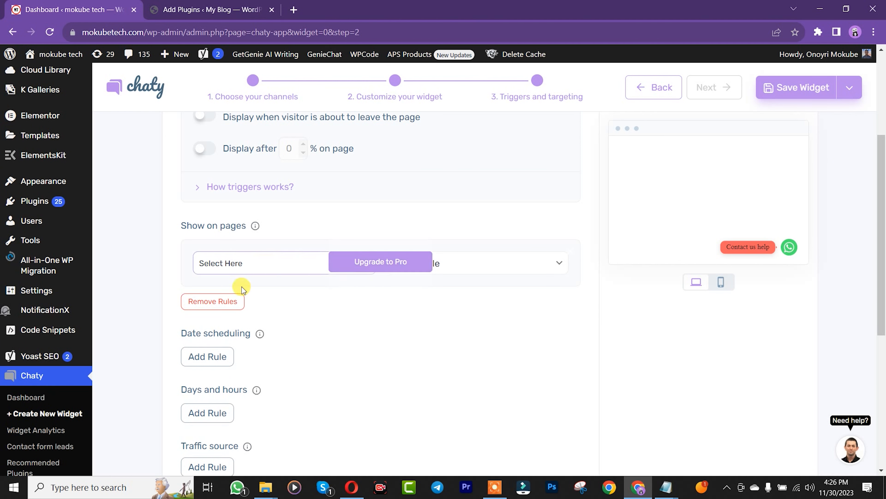
pyautogui.click(212, 300)
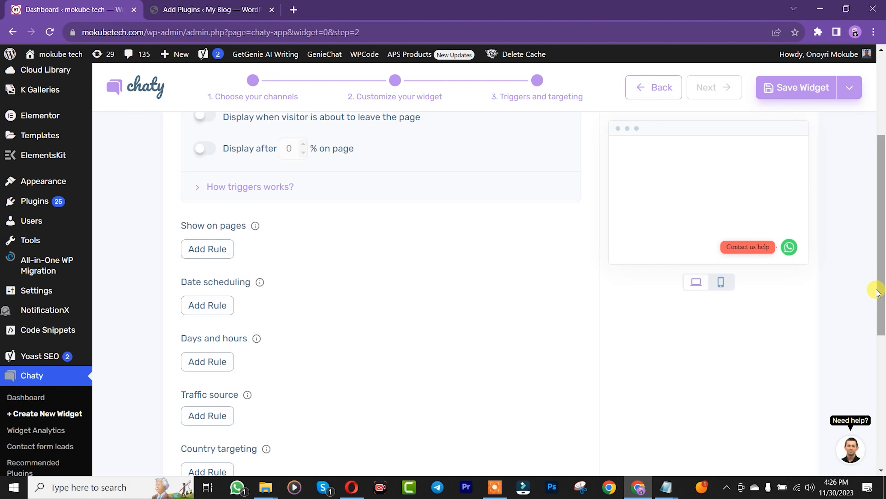
# - Save the chat widget so it goes live
pyautogui.scroll(3)
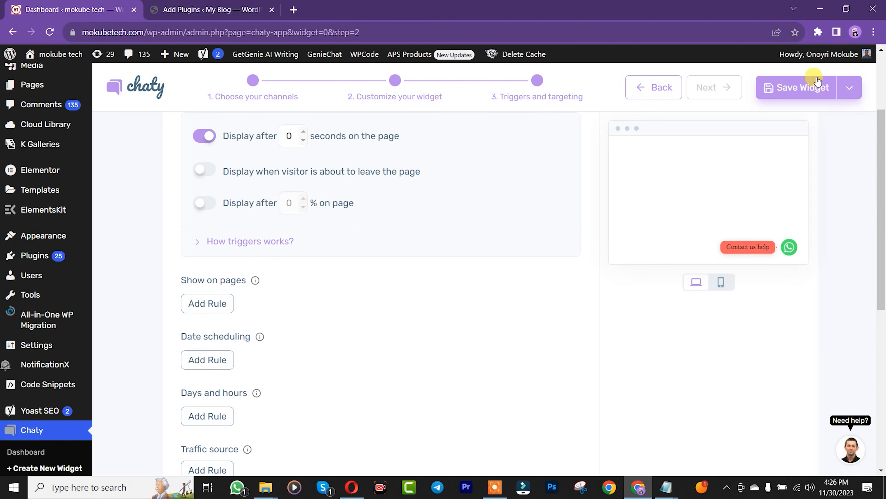
pyautogui.click(799, 87)
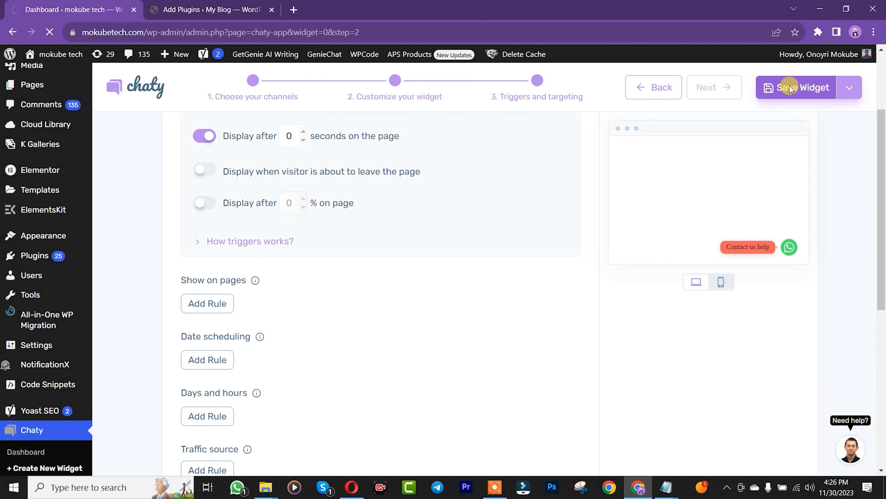
pyautogui.click(802, 87)
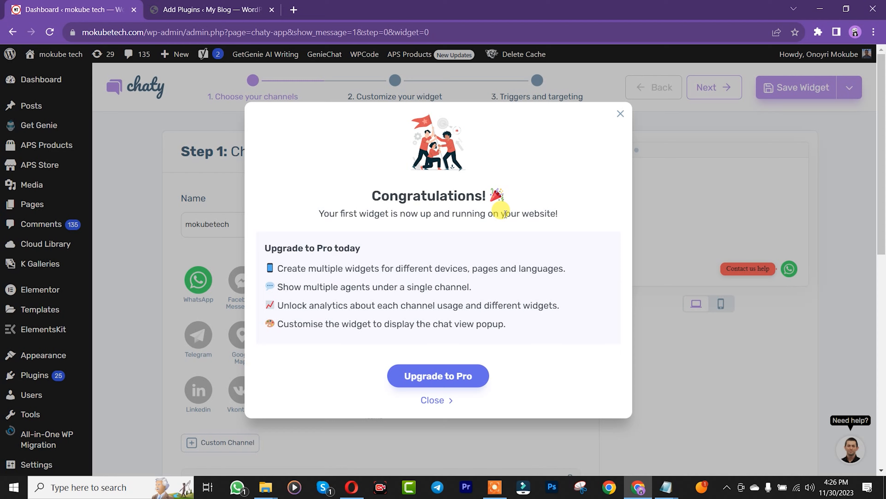
# - Dismiss the Congratulations popup confirming the widget is live
pyautogui.click(433, 400)
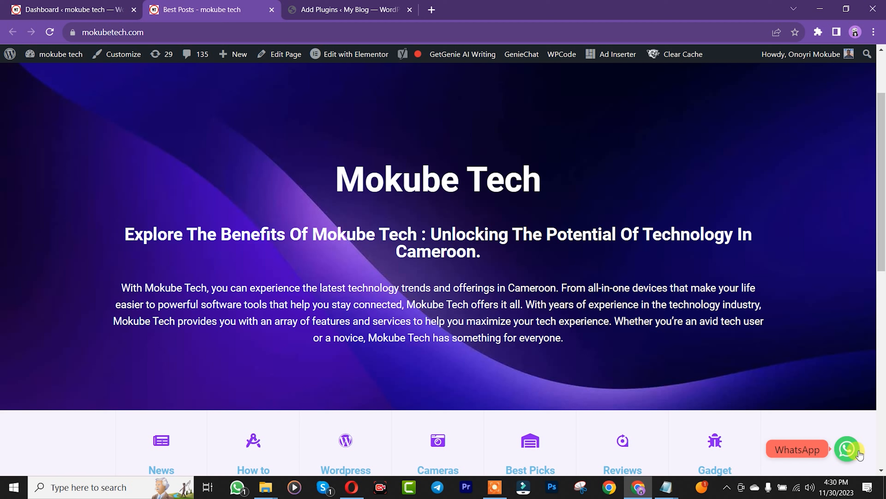
pyautogui.moveTo(847, 449)
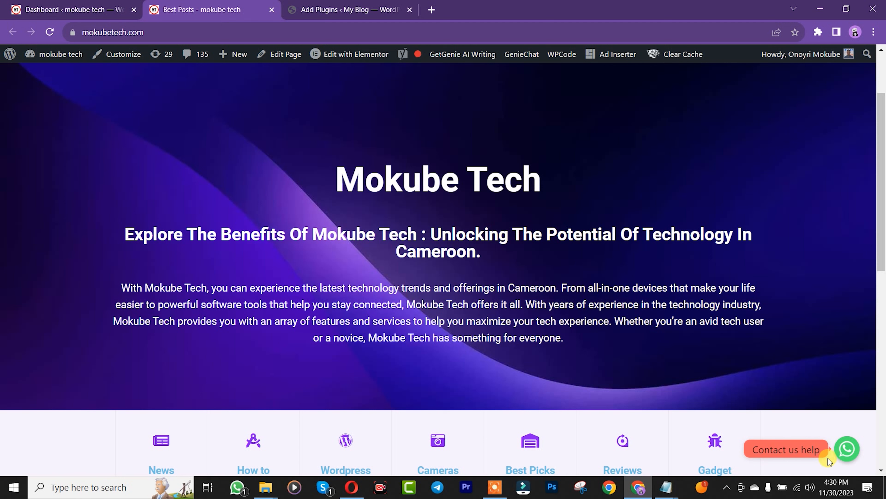
pyautogui.moveTo(786, 458)
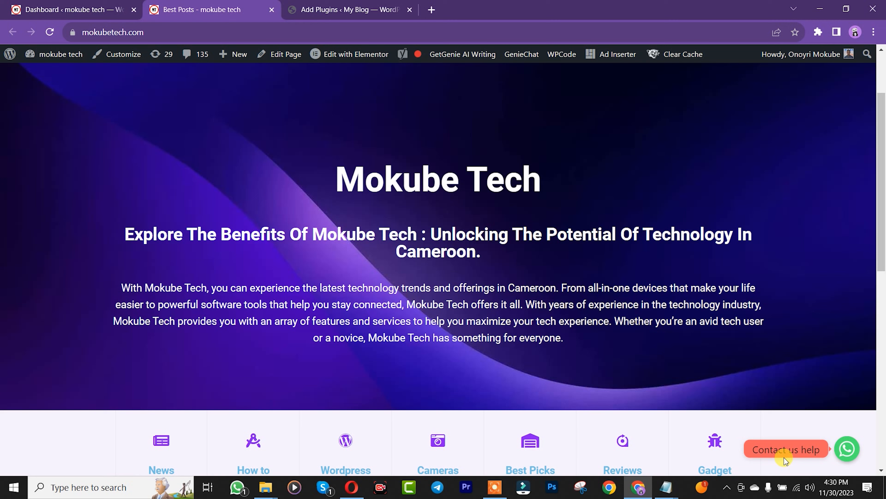